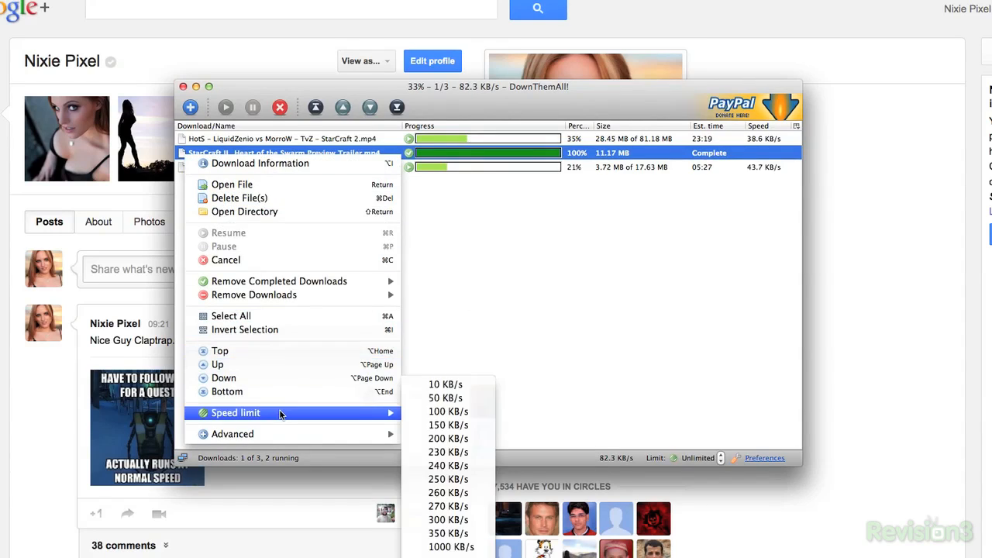
pyautogui.moveTo(448, 452)
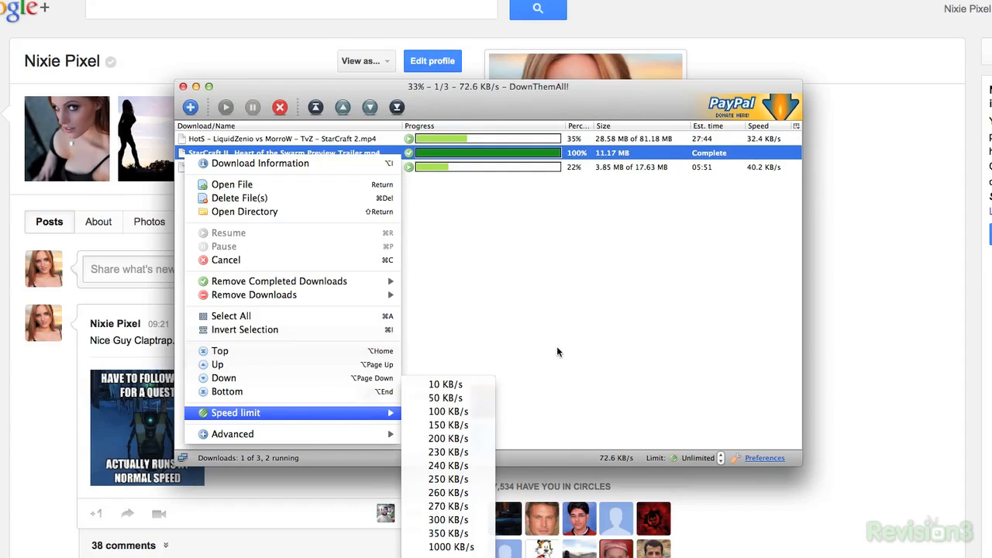
pyautogui.moveTo(471, 279)
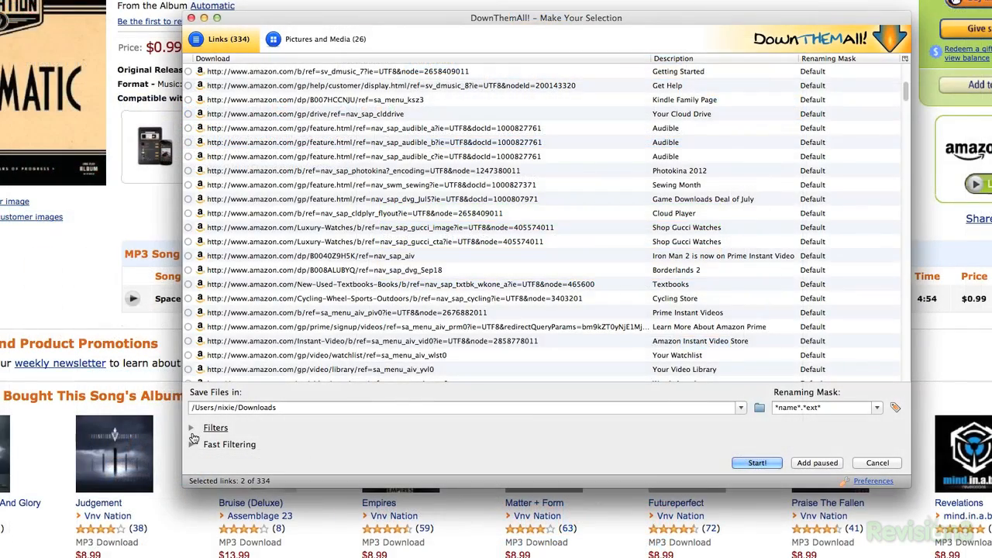
# Expand the DownThemAll filters and uncheck Videos and Images, leaving only Audio selected.
pyautogui.click(192, 428)
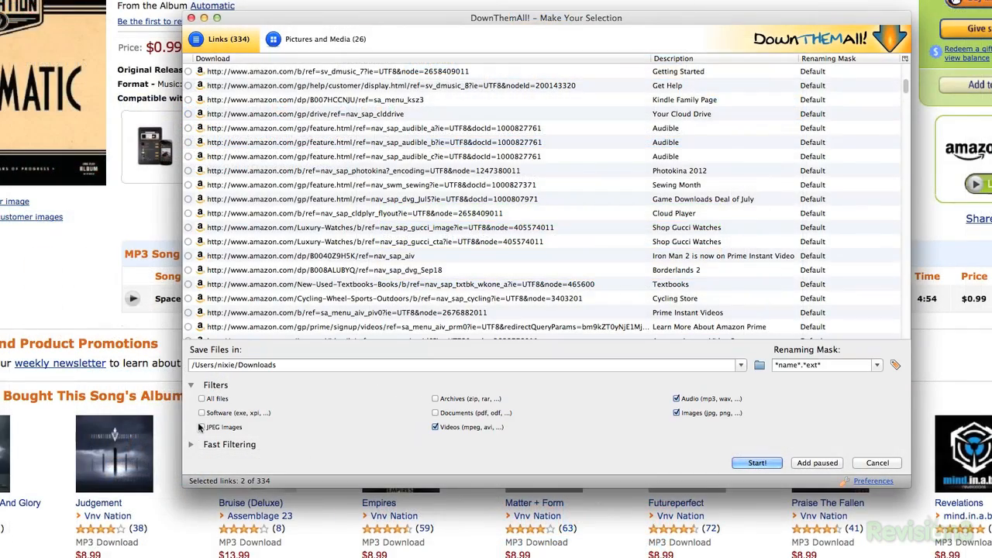
pyautogui.click(435, 428)
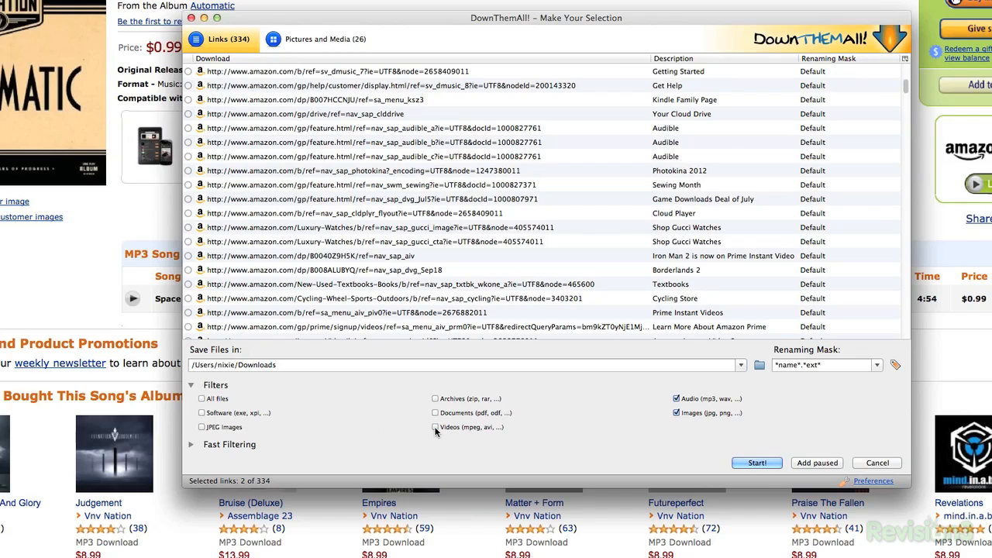
pyautogui.click(676, 412)
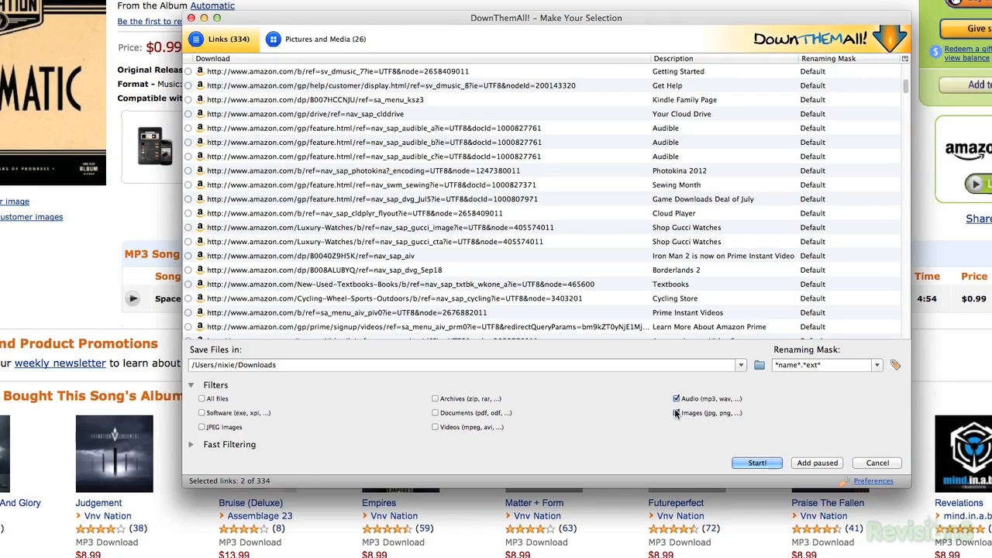
pyautogui.click(676, 412)
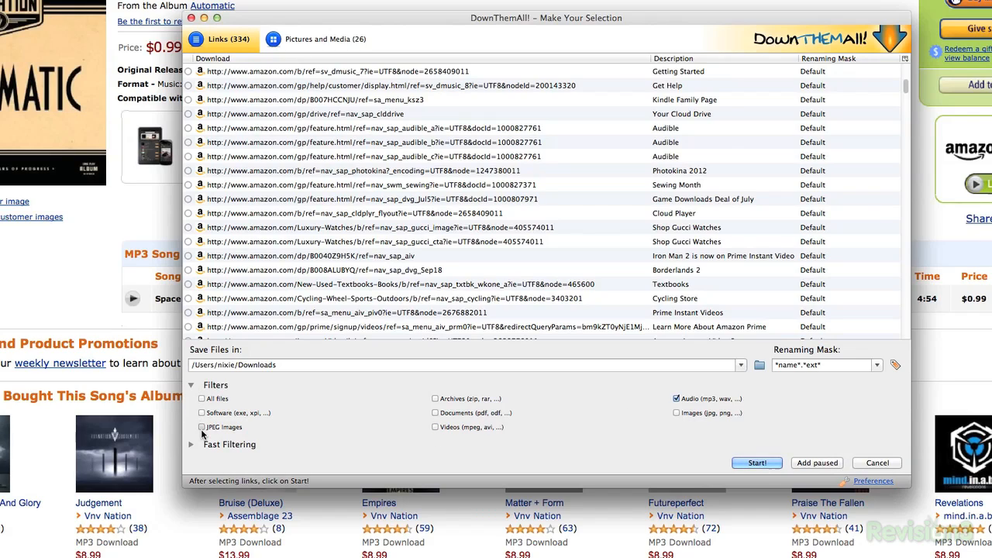
pyautogui.click(201, 427)
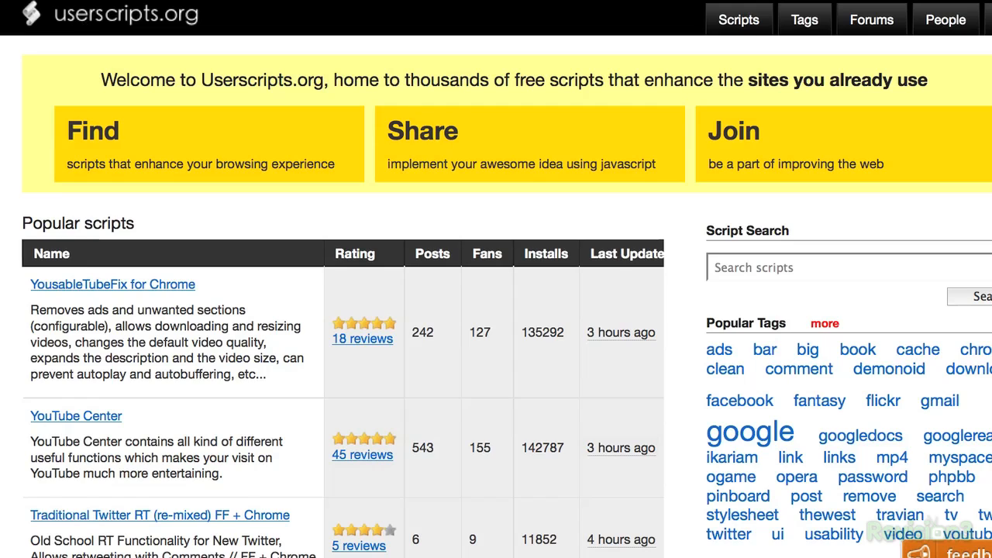
# Find 'Traditional Twitter RT (re-mixed) FF + Chrome' in Popular scripts and go to its page.
pyautogui.scroll(-3)
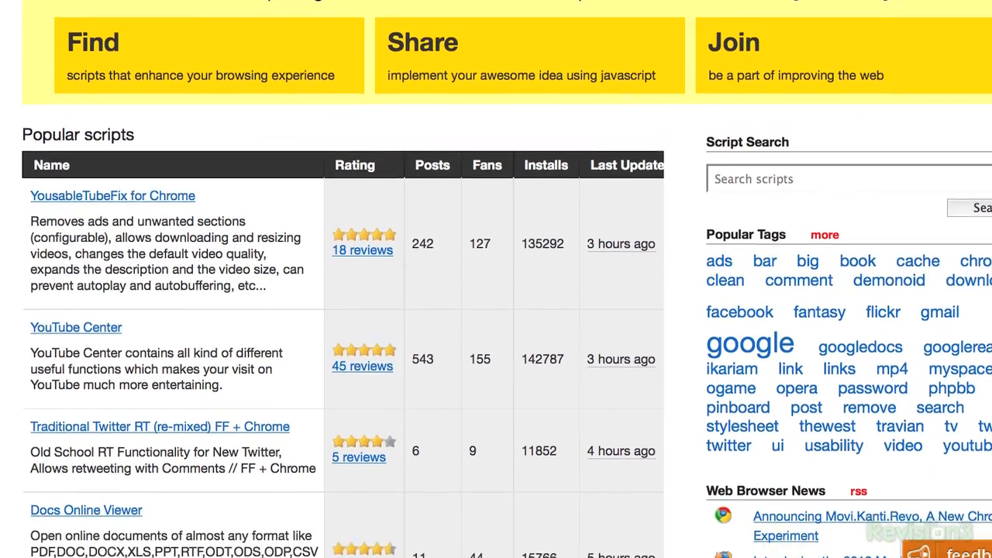
pyautogui.scroll(-3)
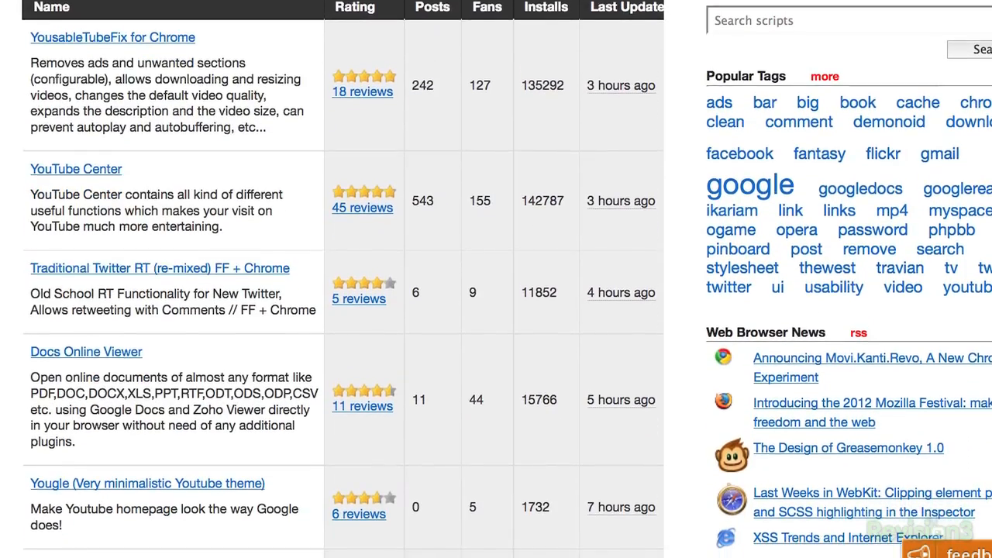
pyautogui.scroll(-3)
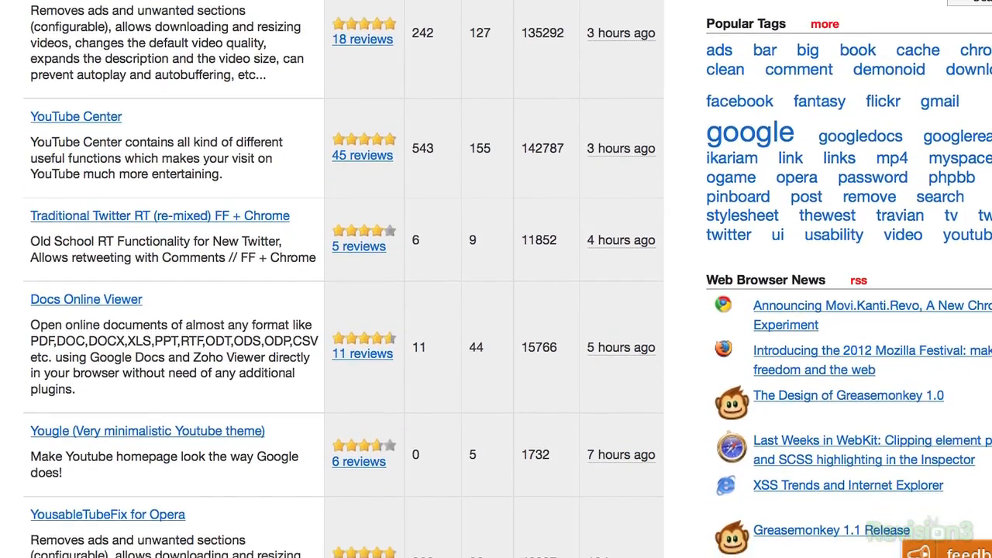
pyautogui.click(160, 215)
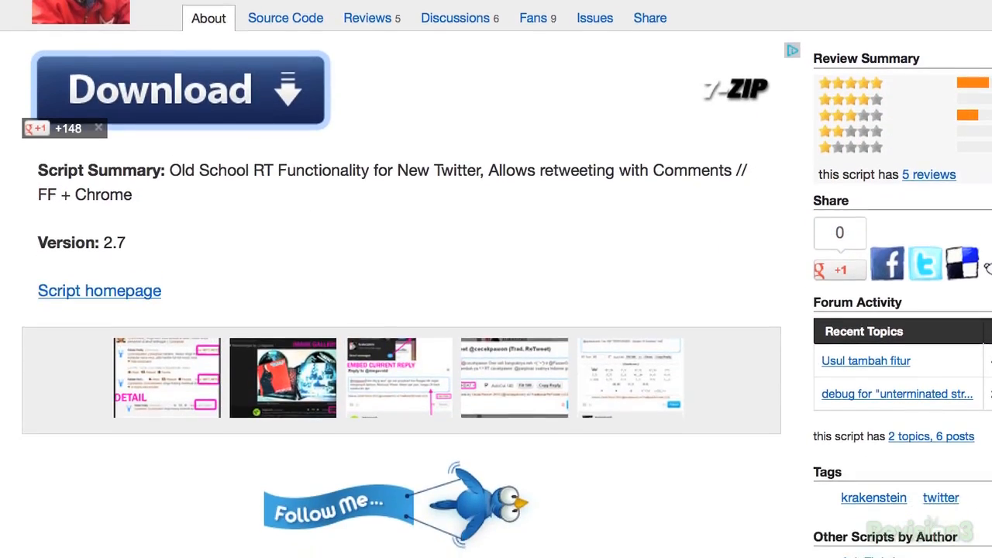
# Read down through the script's About description.
pyautogui.scroll(-3)
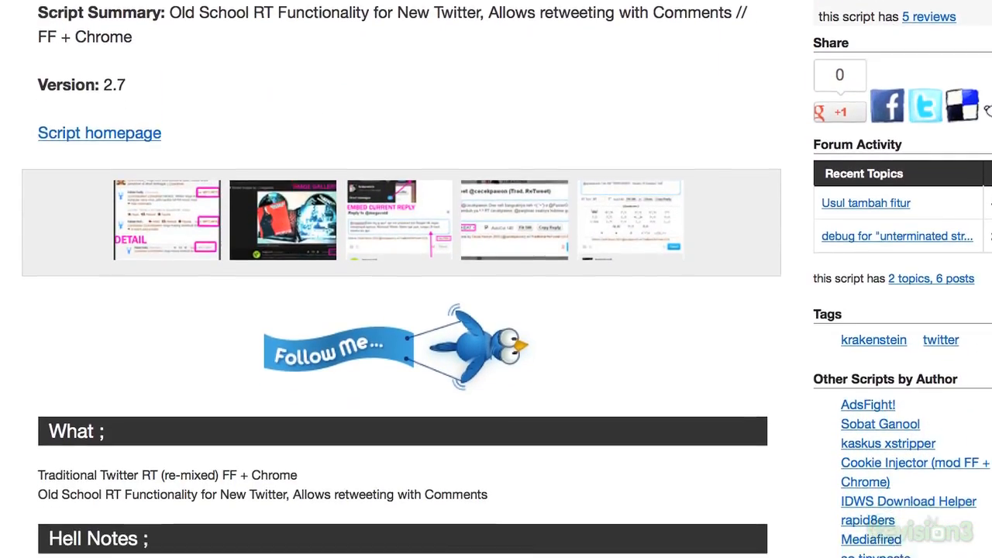
pyautogui.scroll(-3)
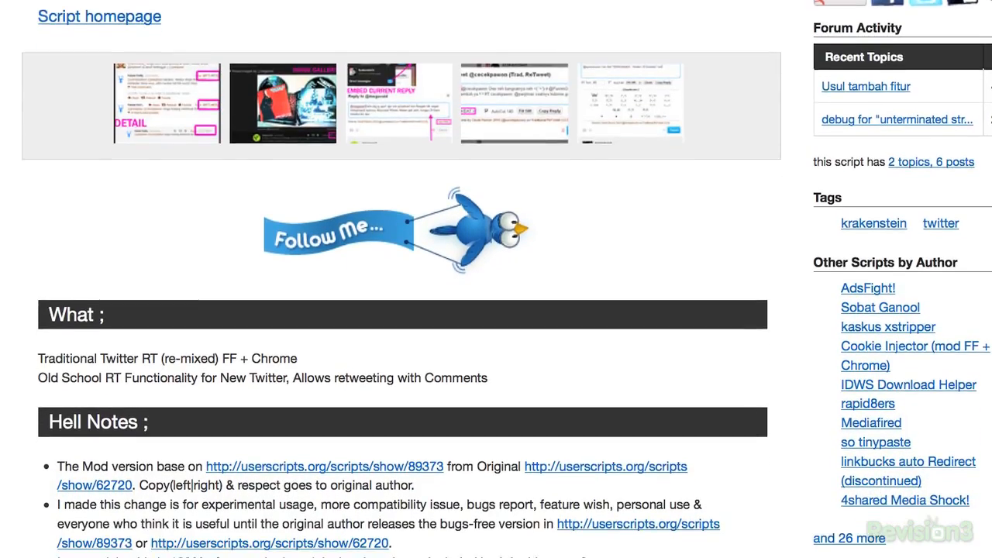
pyautogui.scroll(-3)
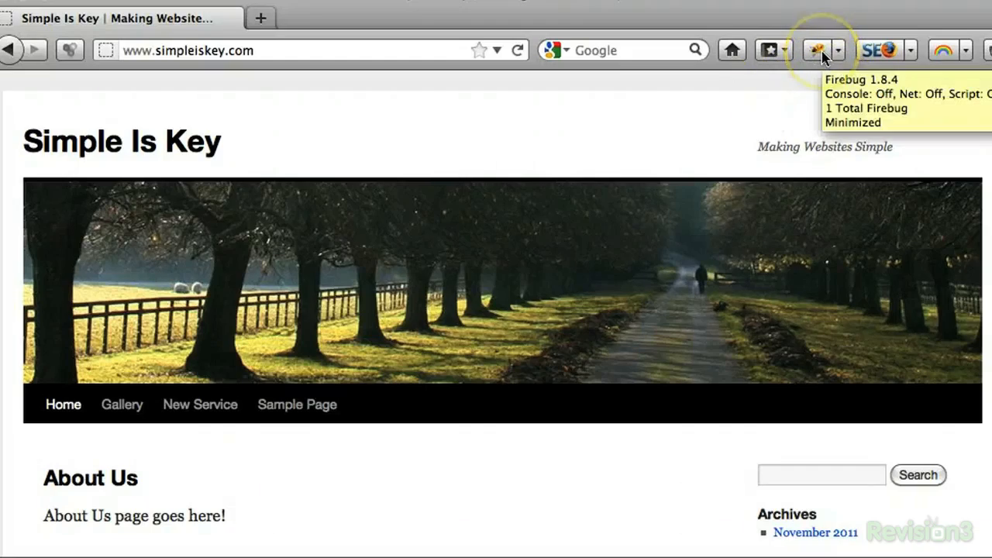
# Bring up Firebug, glance at the CSS rules, then inspect the page's body element in the HTML view.
pyautogui.click(818, 50)
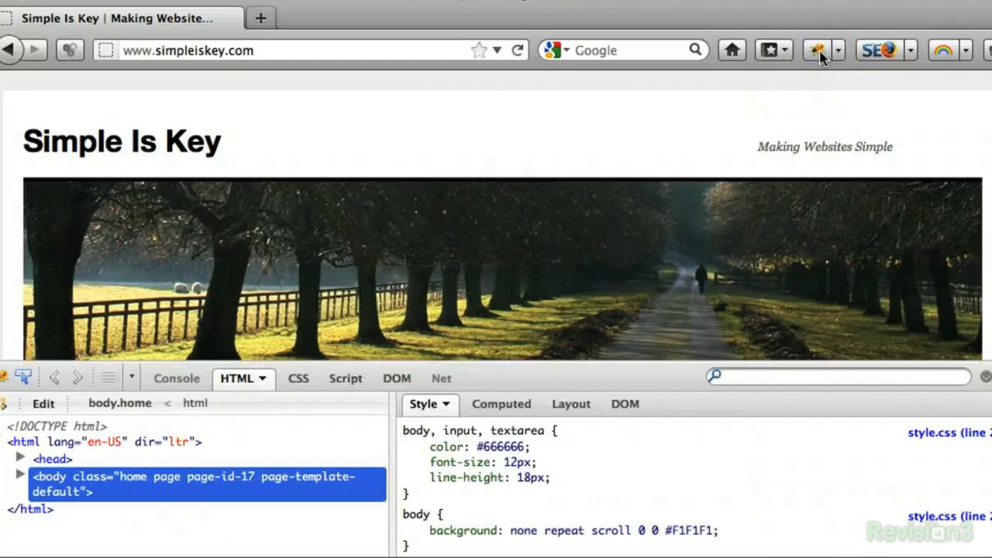
pyautogui.moveTo(820, 56)
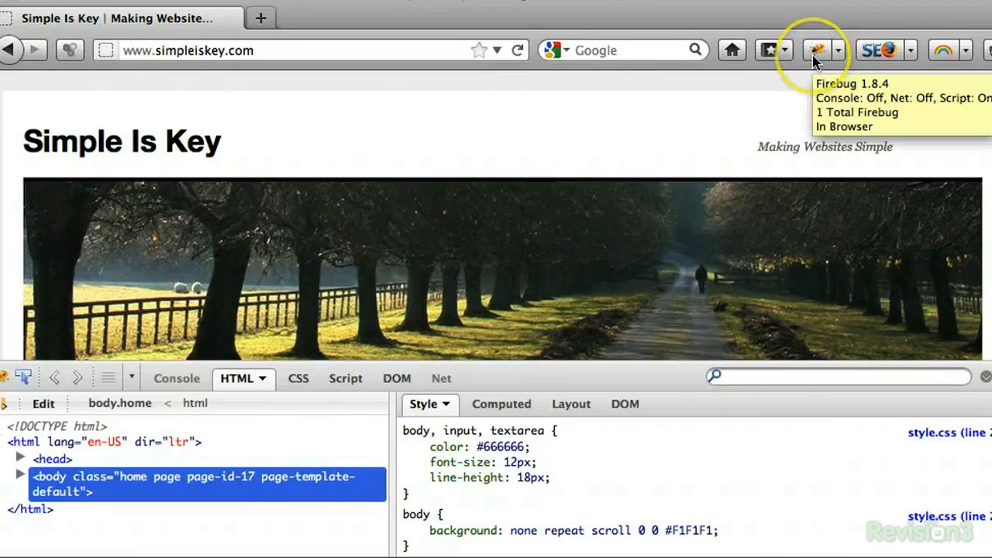
pyautogui.click(285, 378)
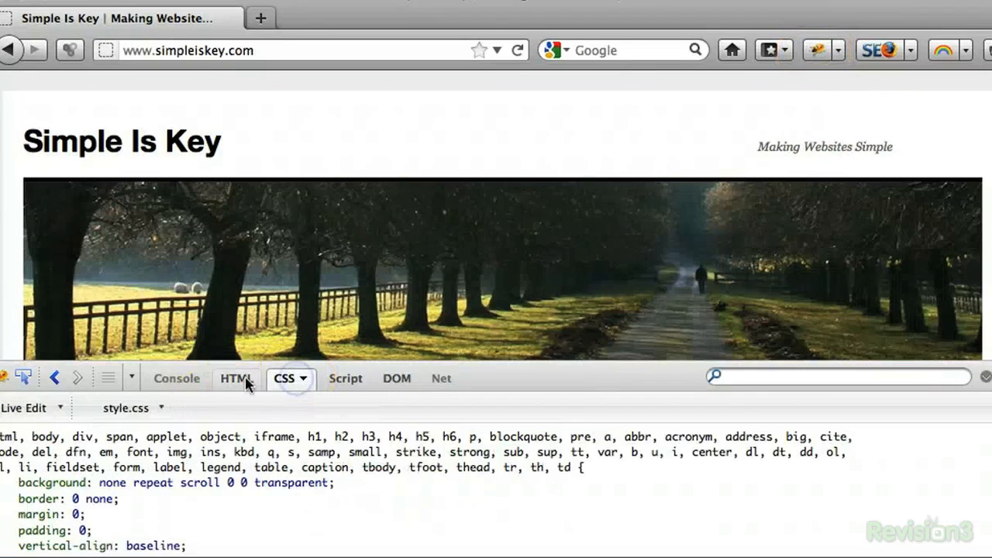
pyautogui.click(235, 378)
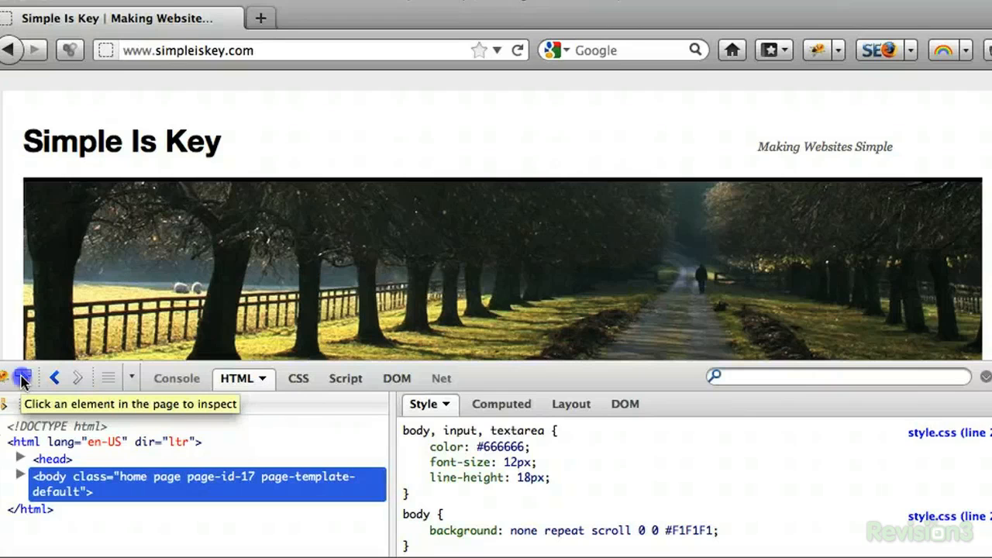
pyautogui.click(22, 379)
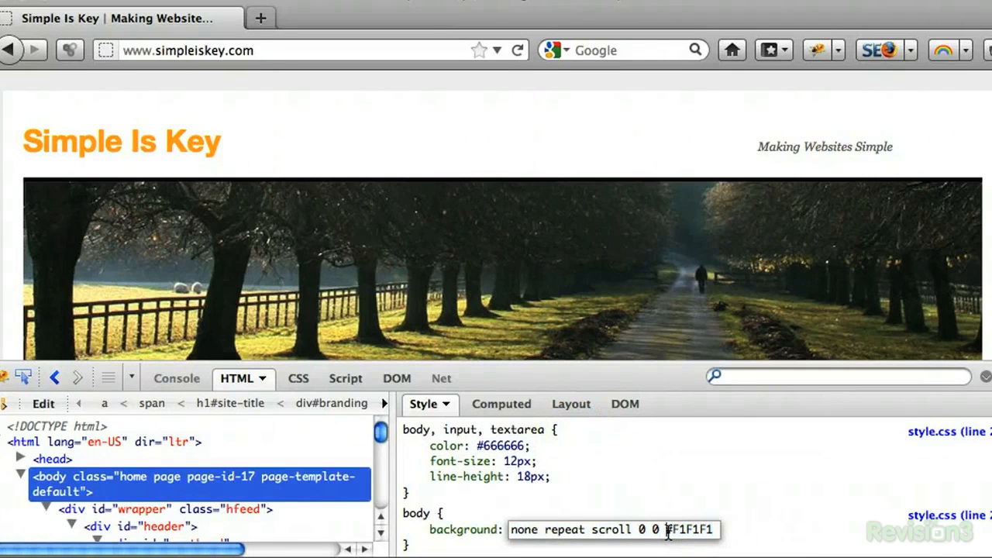
# Live-edit the body background colour to gray, then green, watching the page update.
pyautogui.write('gray')
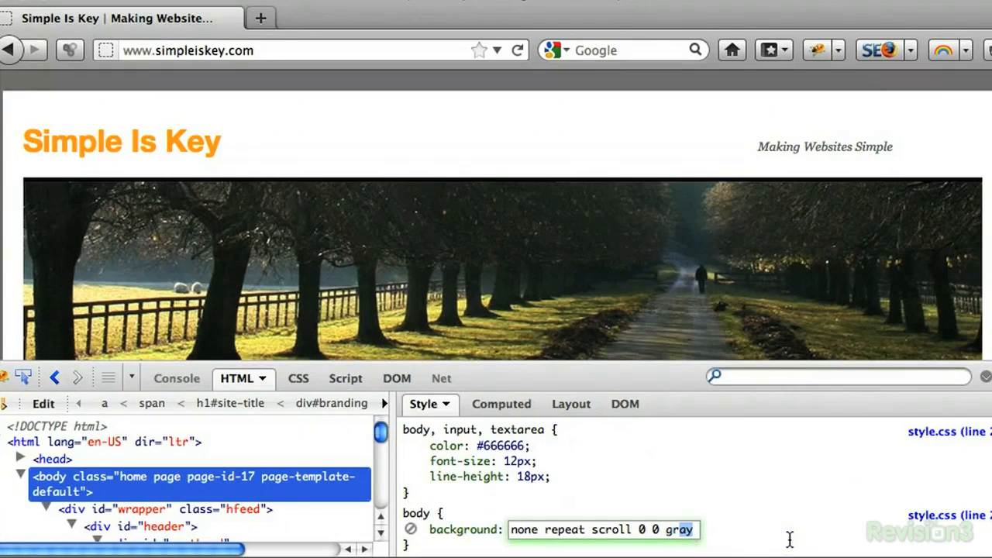
pyautogui.write('green')
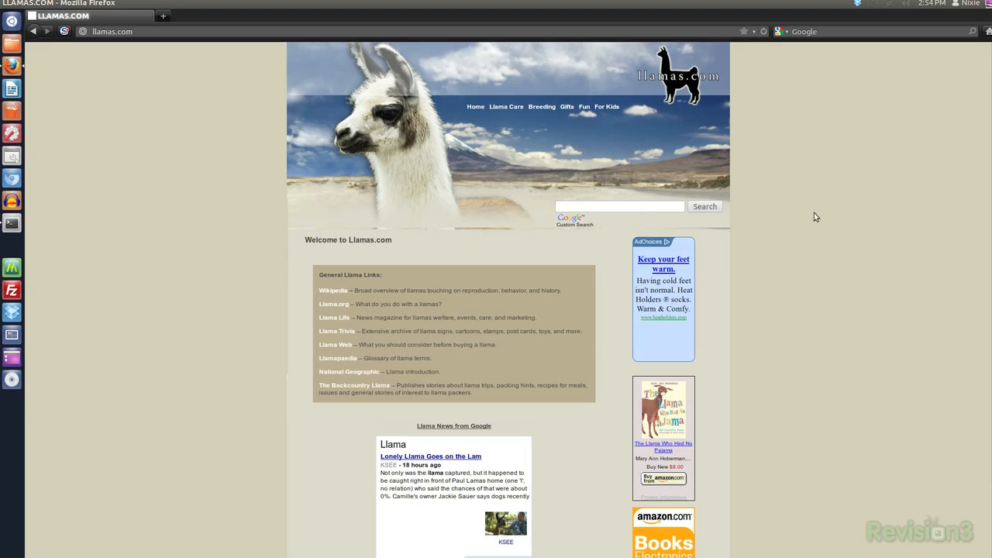
# Use Adblock Plus to strip the ads from llamas.com and check the cleaned page.
pyautogui.scroll(-3)
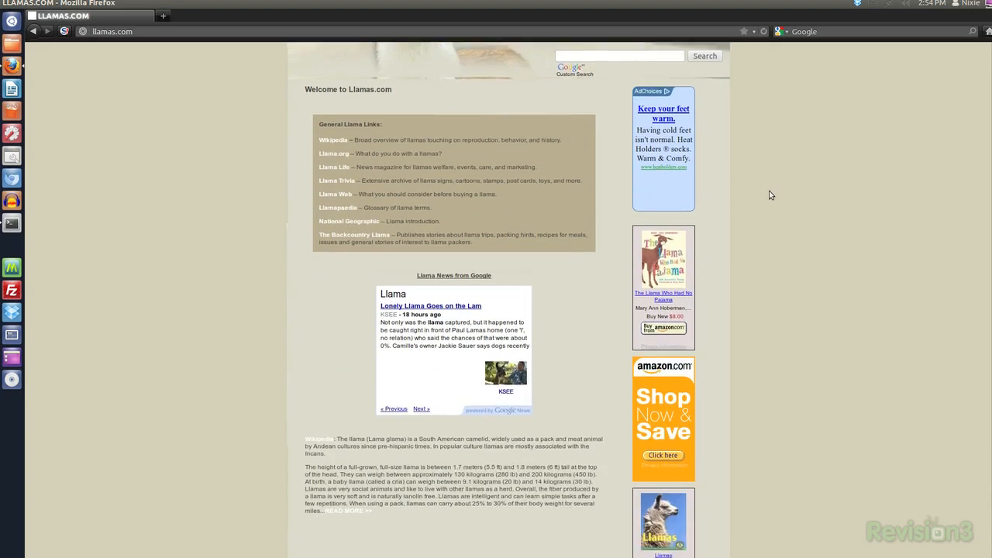
pyautogui.scroll(3)
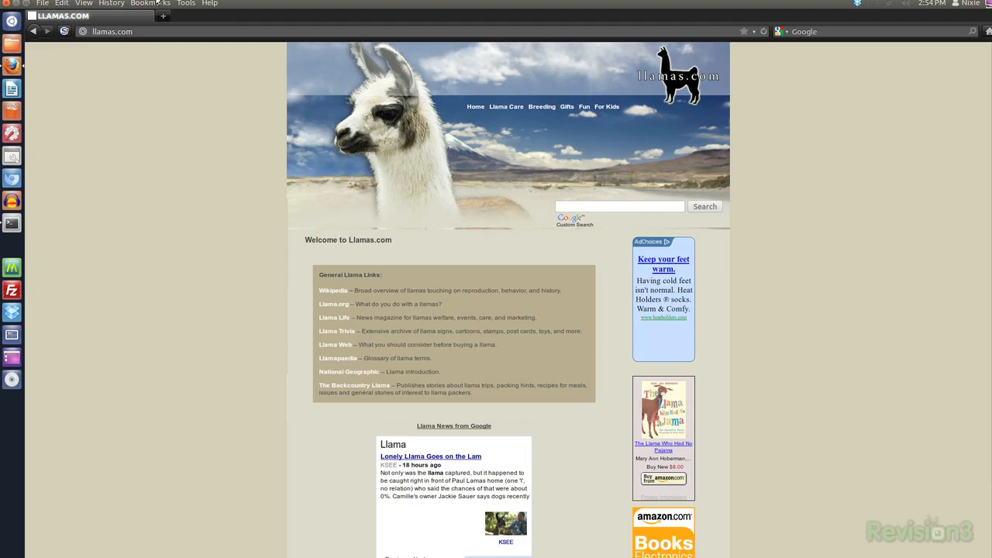
pyautogui.click(186, 3)
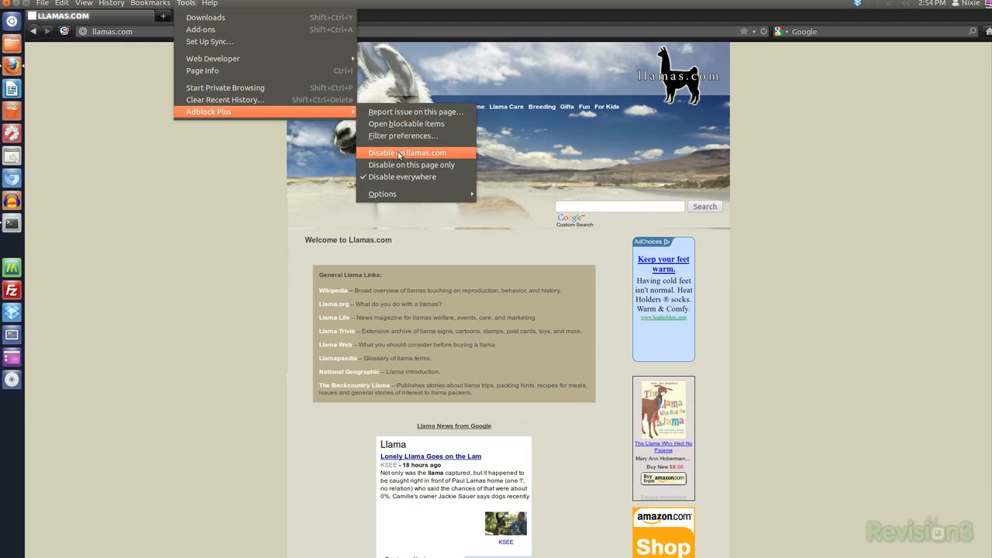
pyautogui.click(406, 153)
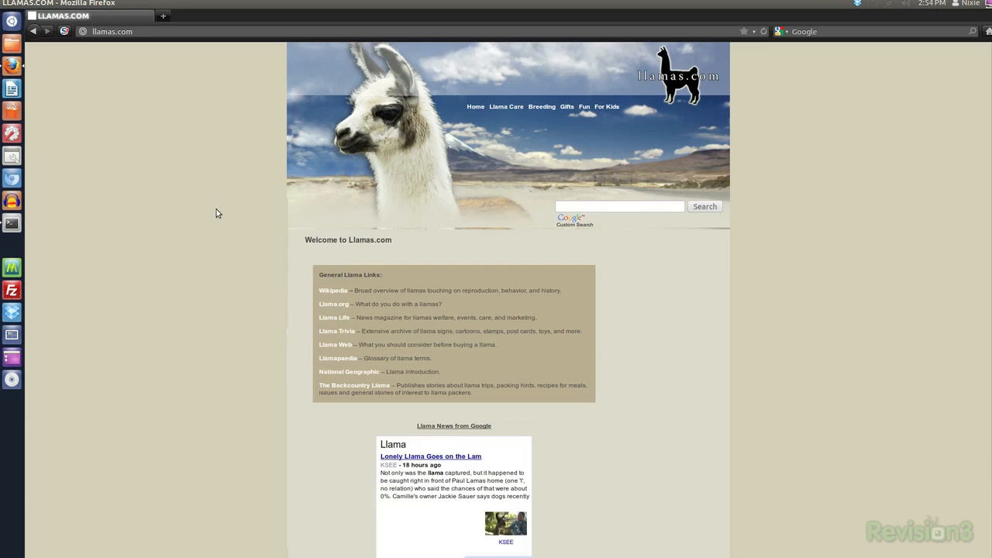
pyautogui.scroll(-3)
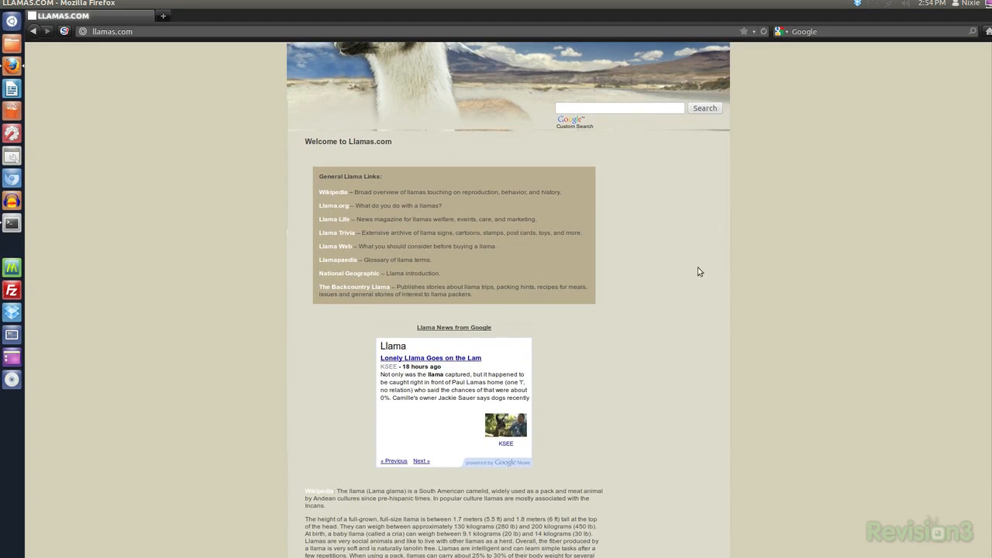
pyautogui.scroll(3)
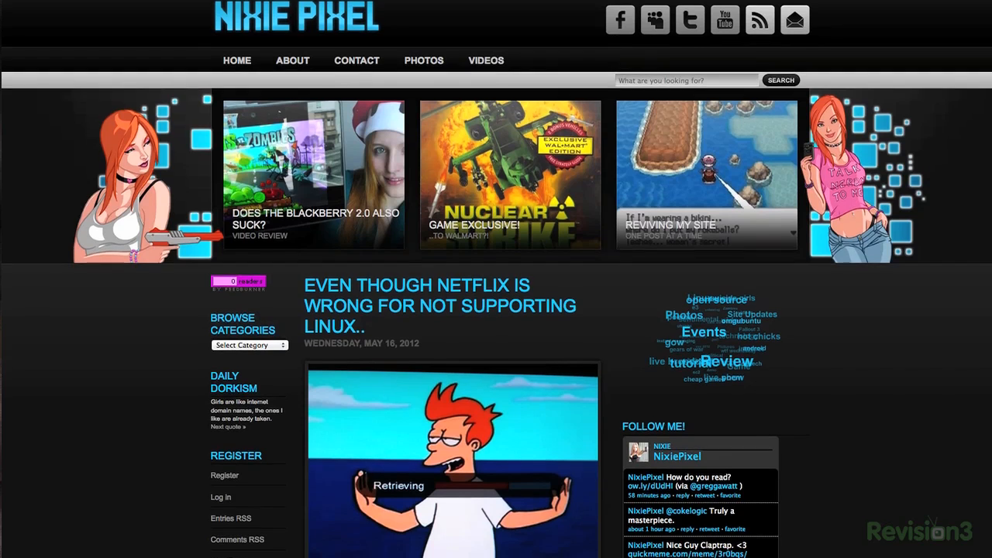
# Read down through the Nixie Pixel blog page.
pyautogui.scroll(-3)
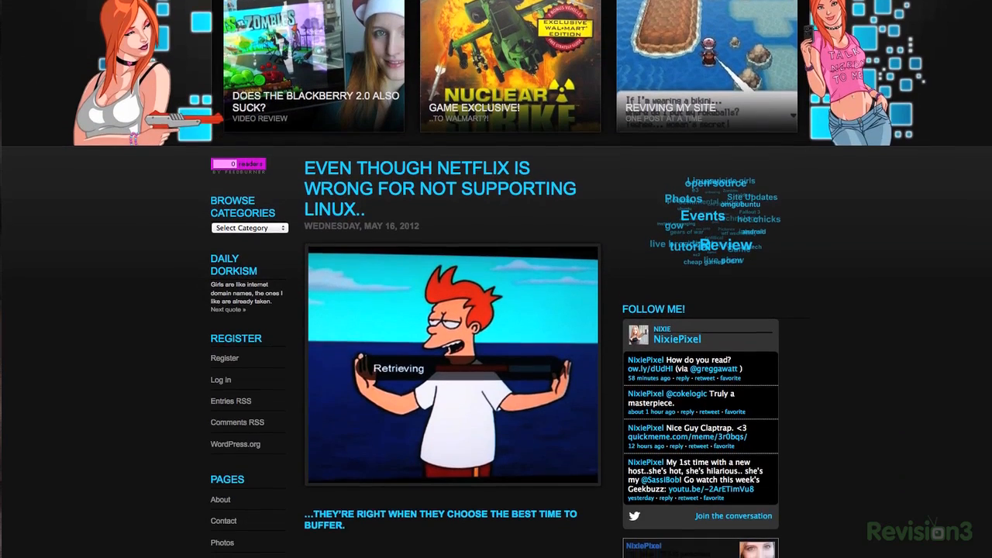
pyautogui.scroll(-3)
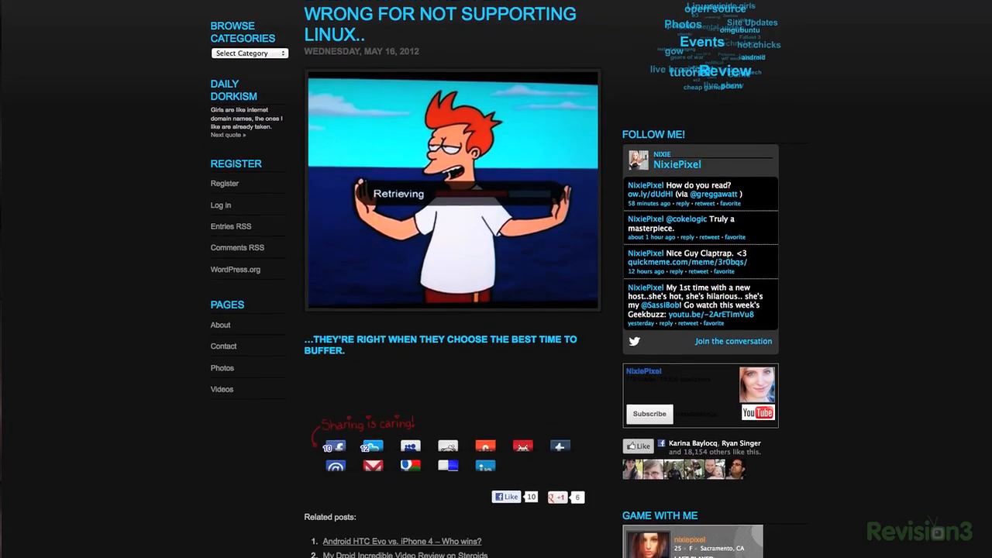
pyautogui.scroll(-3)
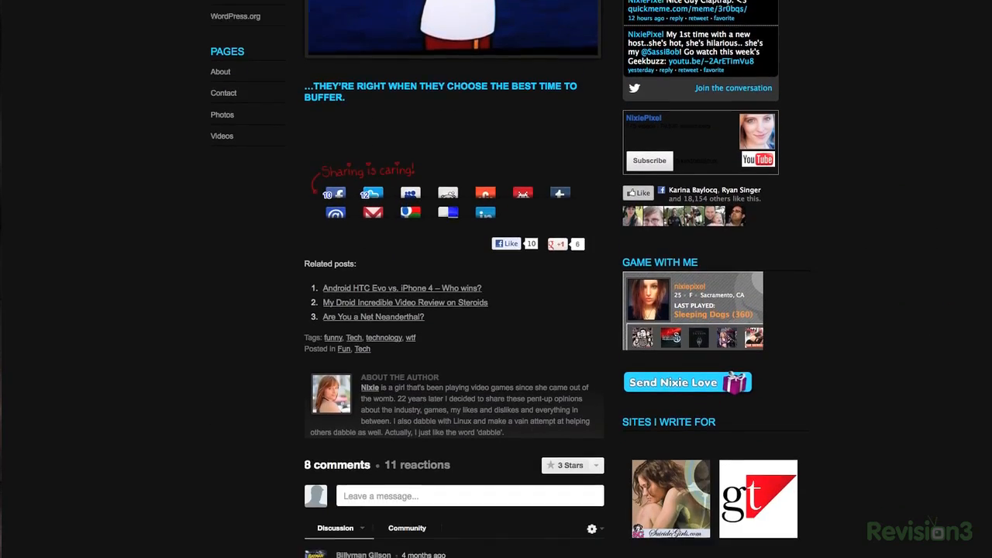
pyautogui.scroll(-3)
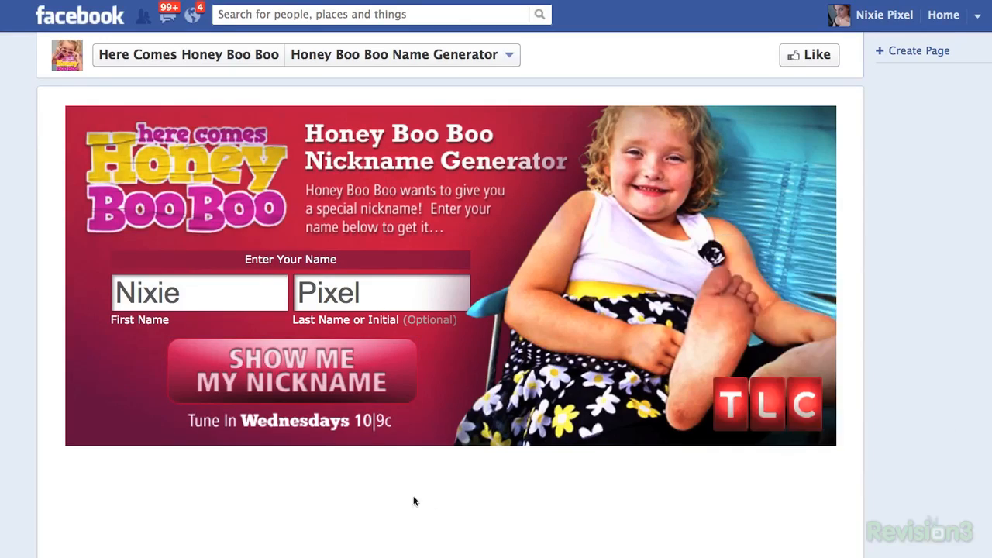
# Bring up NoScript Options and review the Advanced XSS protection settings.
pyautogui.click(289, 368)
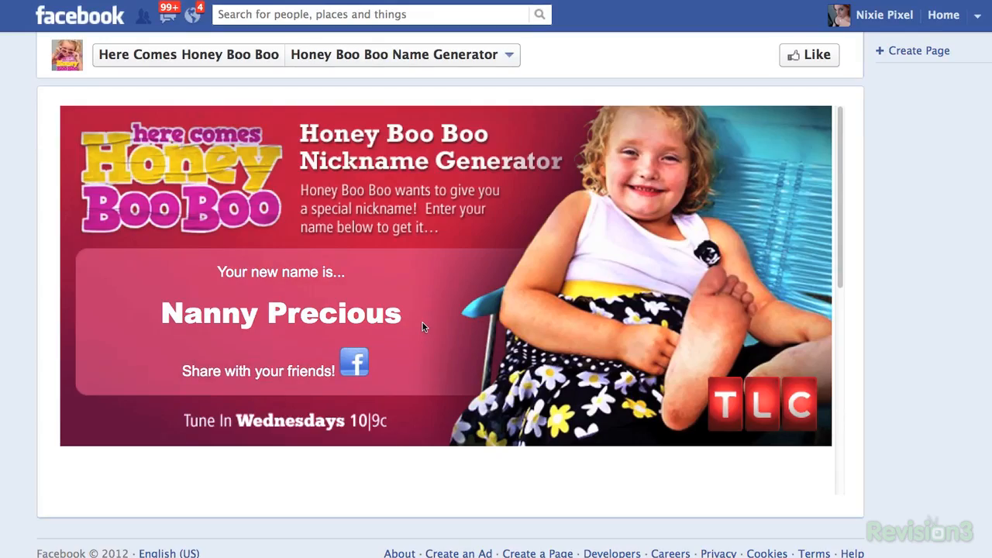
pyautogui.rightClick(434, 321)
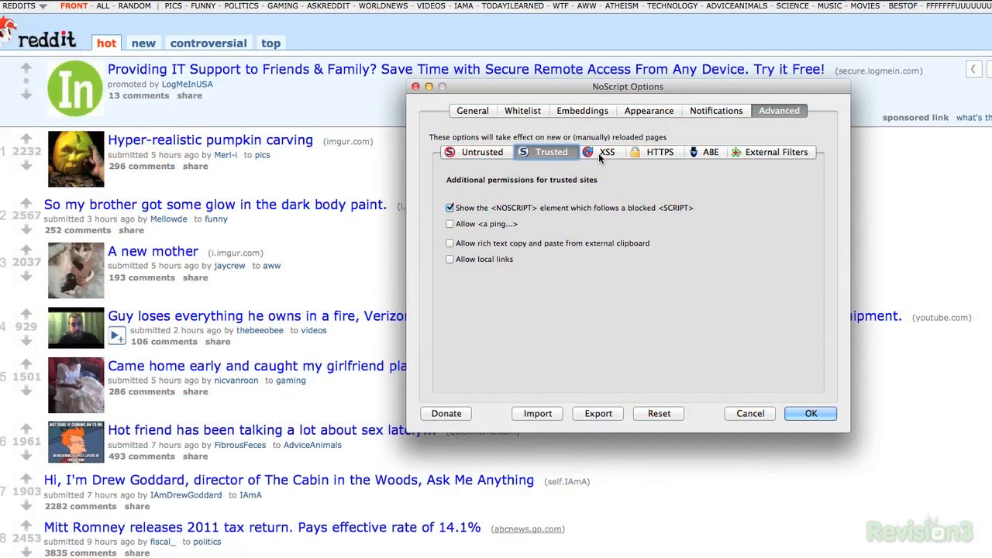
pyautogui.click(607, 151)
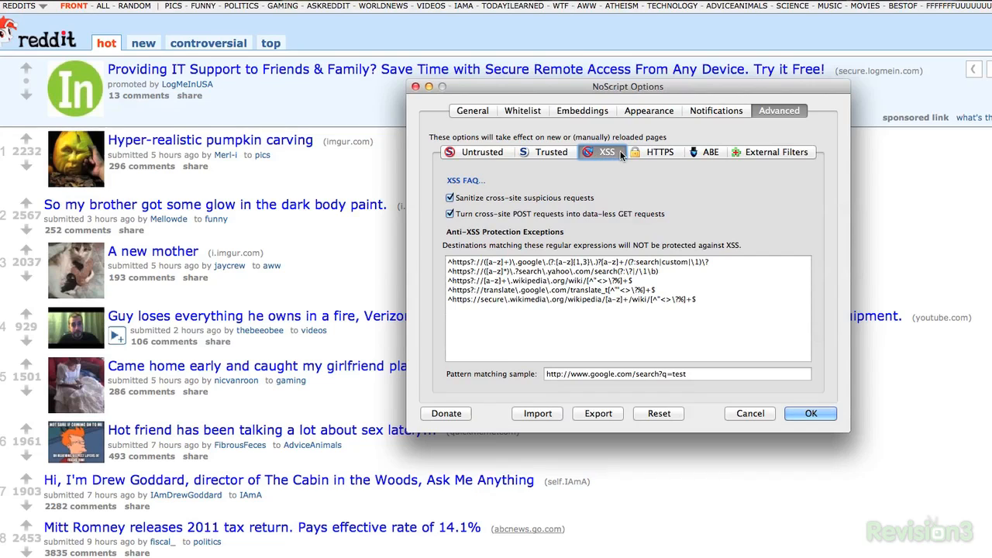
pyautogui.moveTo(700, 152)
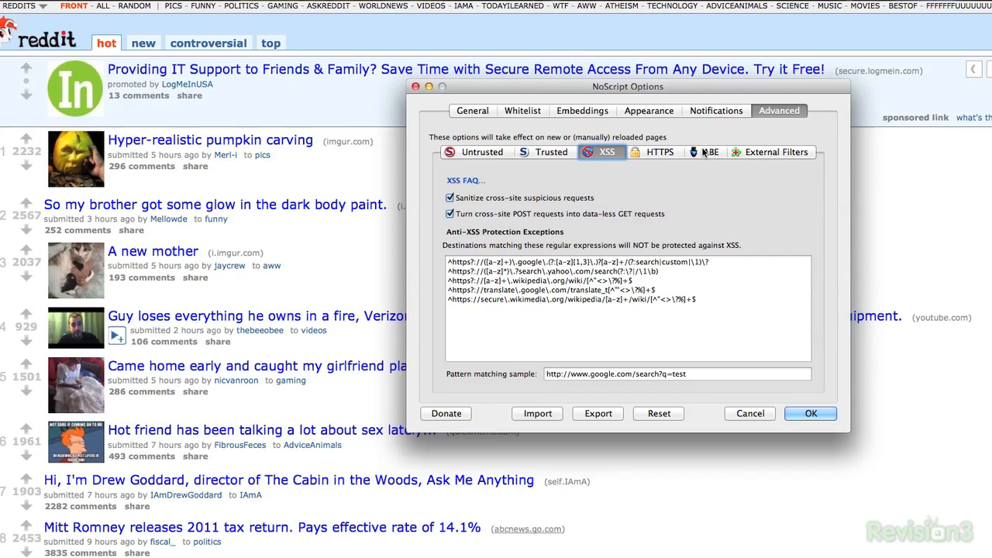
# Review the Whitelist of script-allowed sites and the General blocking settings.
pyautogui.click(522, 110)
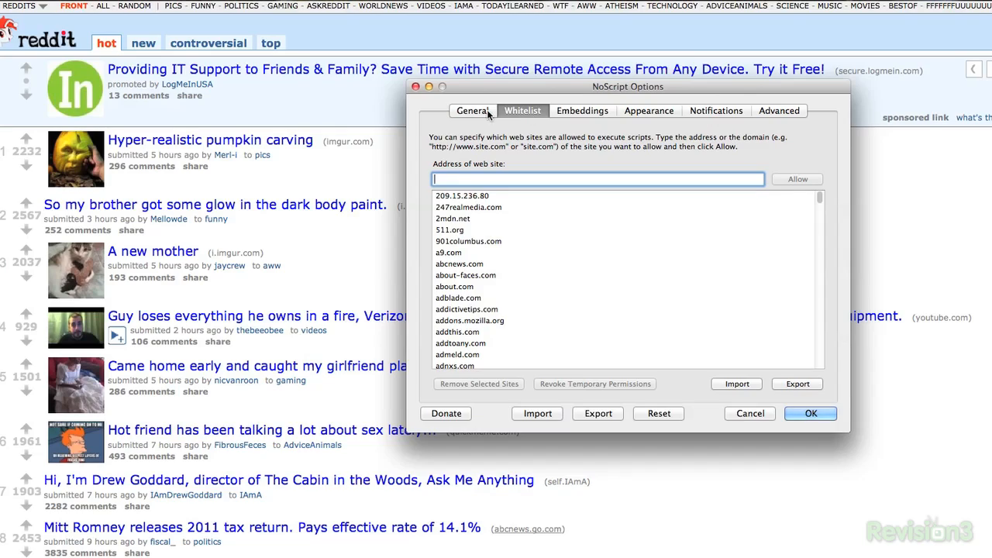
pyautogui.click(471, 110)
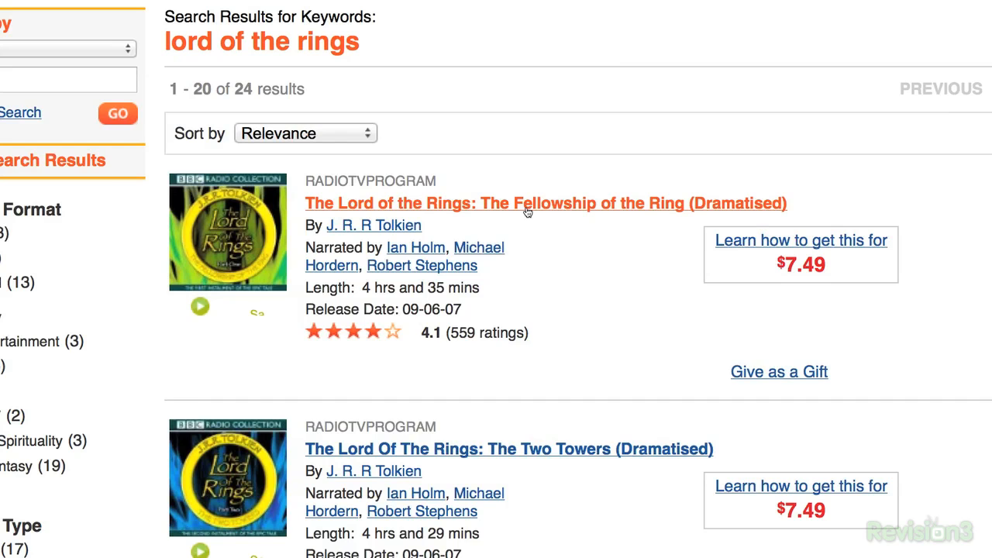
# Go to the product page for The Fellowship of the Ring (Dramatised) from the results.
pyautogui.click(545, 201)
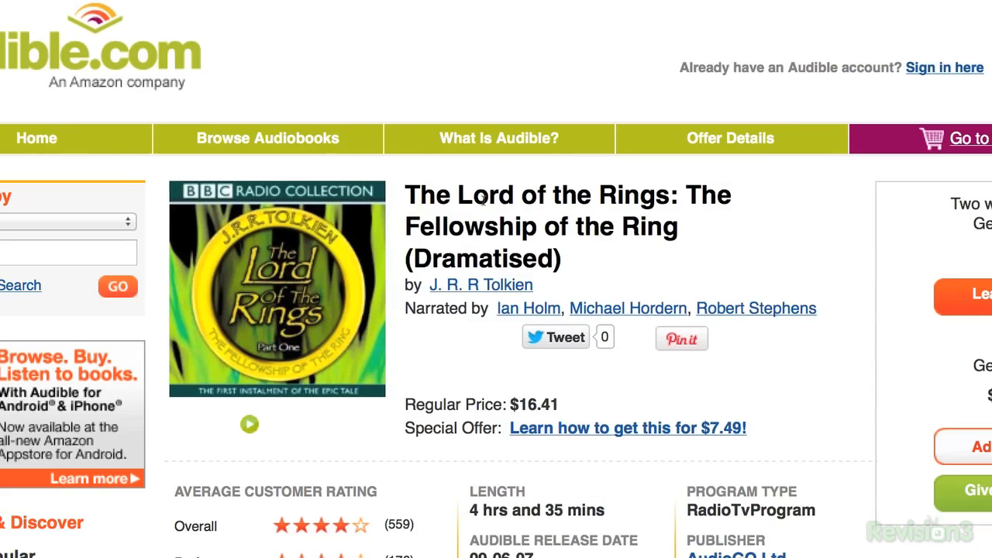